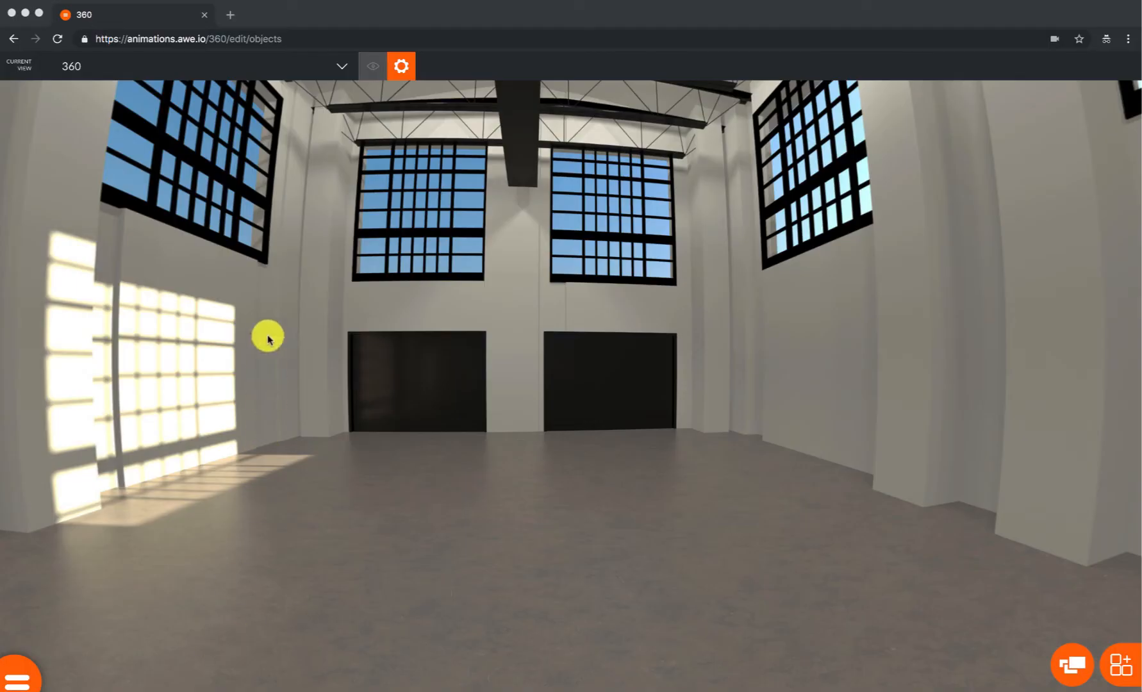
mouse_move(1115, 663)
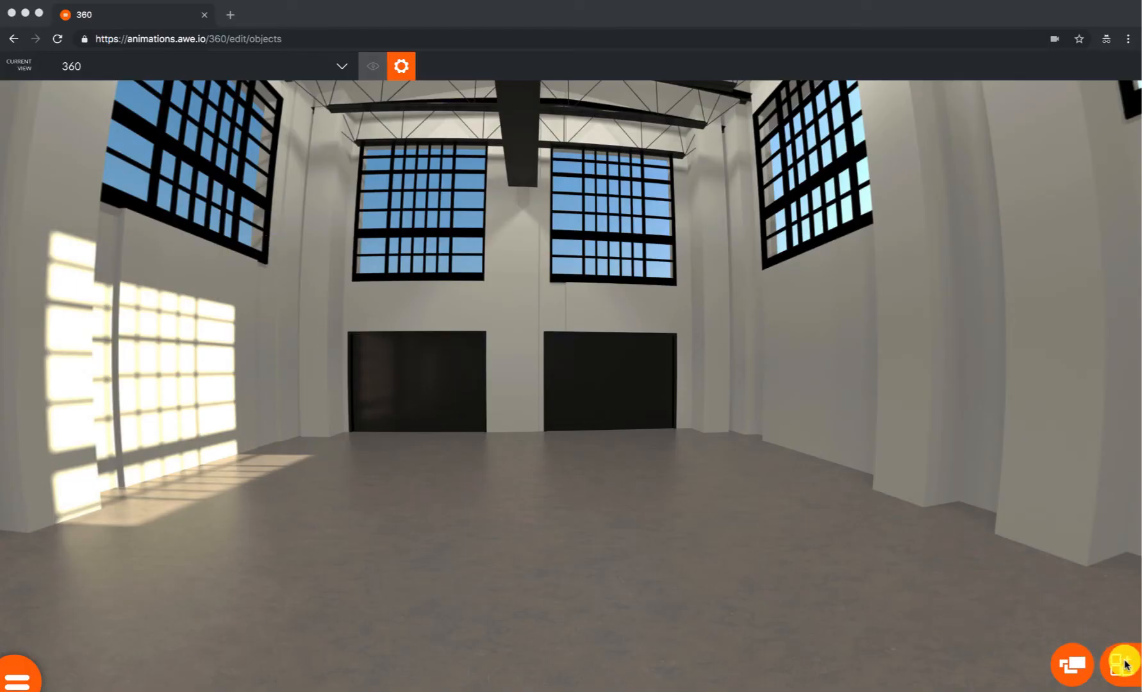
- Show the Media library's MODEL list containing samba_dancing.zip
click(1125, 665)
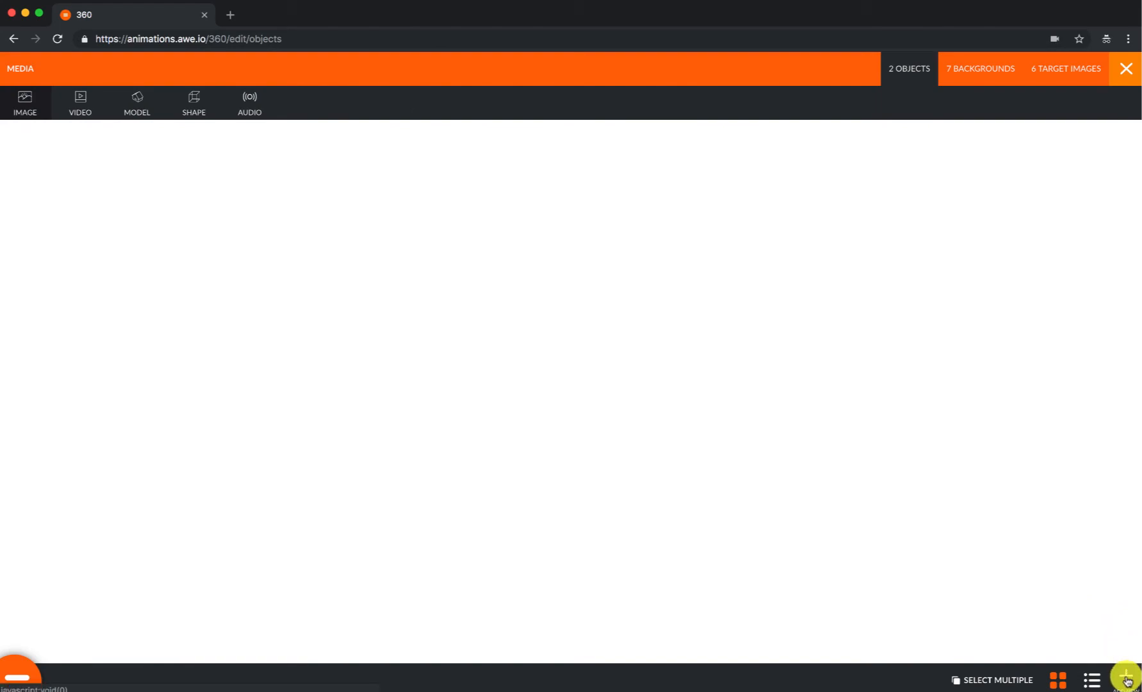
click(1126, 680)
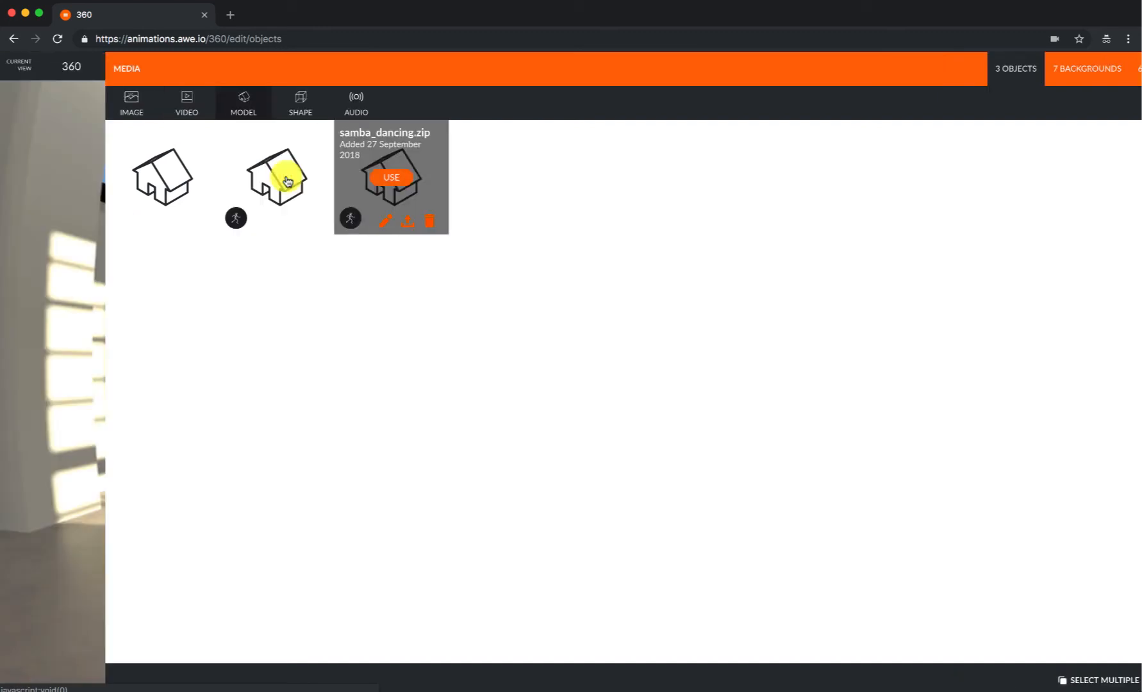
- Add samba_dancing.zip to the warehouse scene and select the placed figure
click(391, 176)
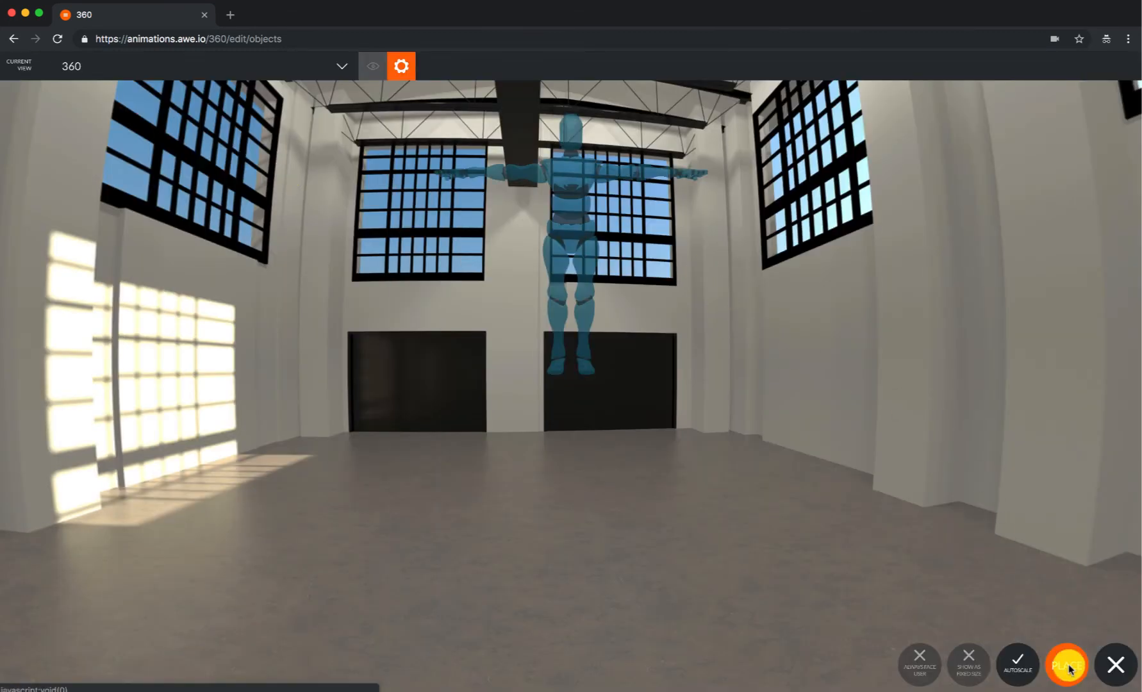
click(1067, 664)
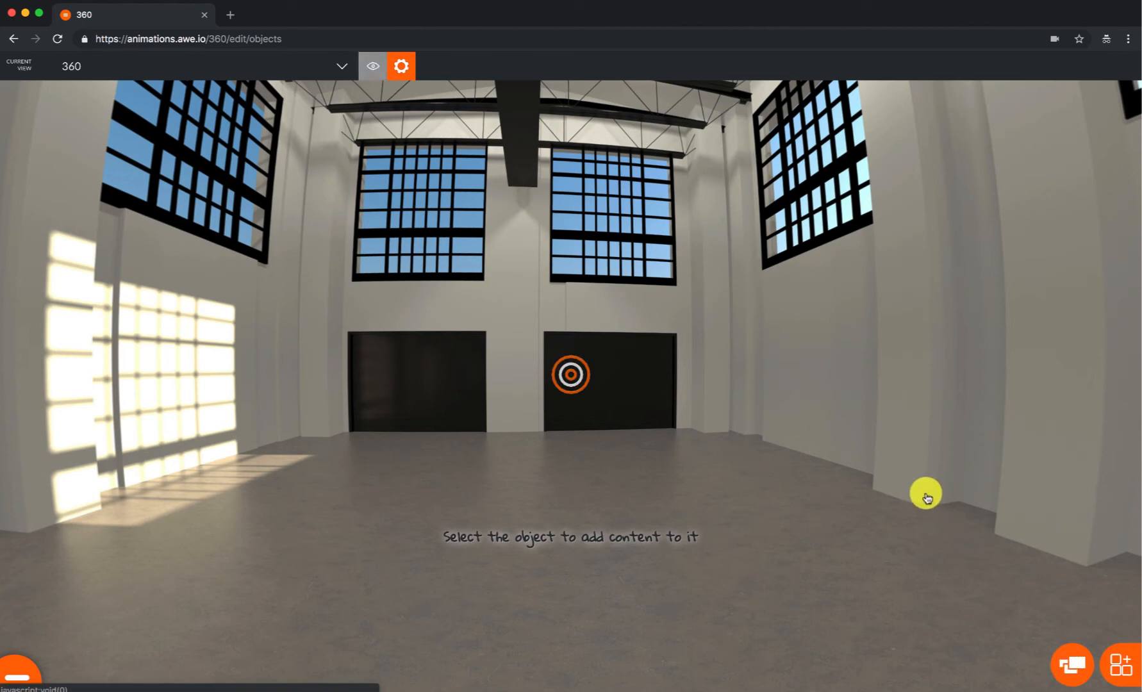
click(569, 374)
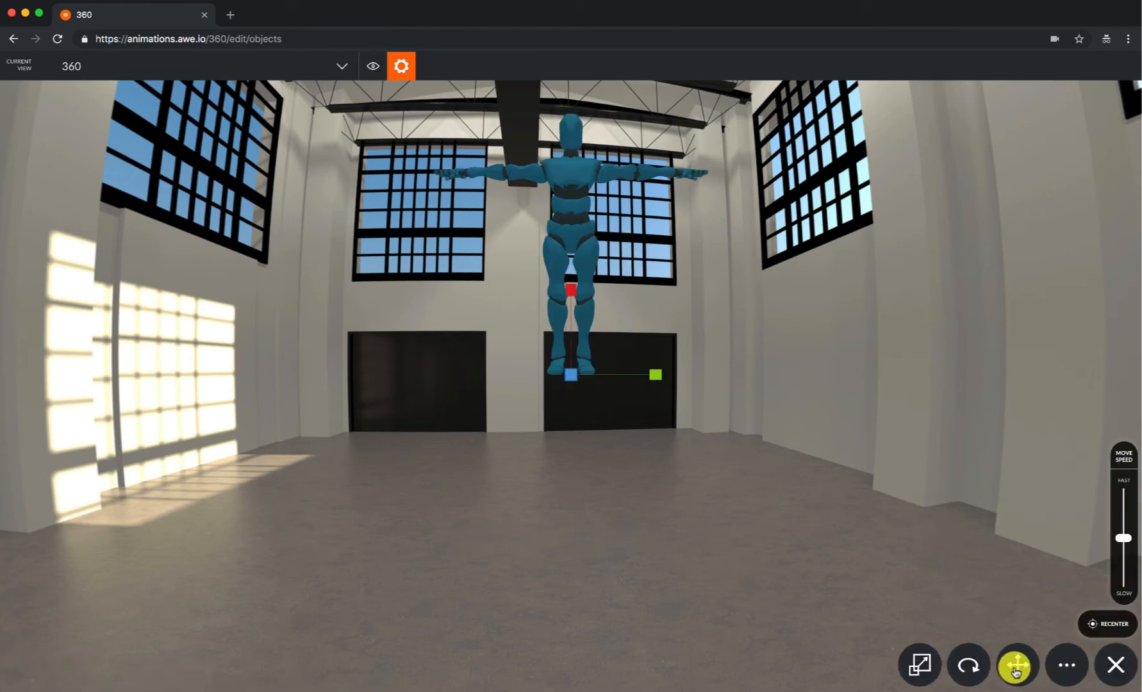
- Move the figure down to the floor and farther back along depth, then confirm
click(1015, 664)
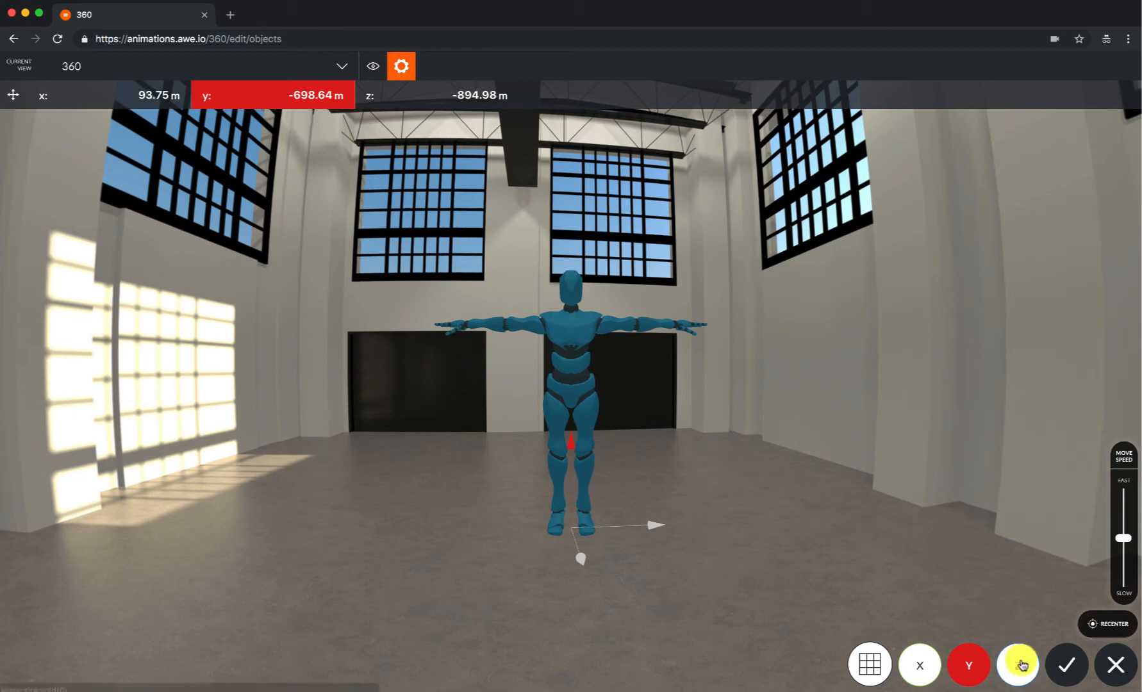
click(1018, 664)
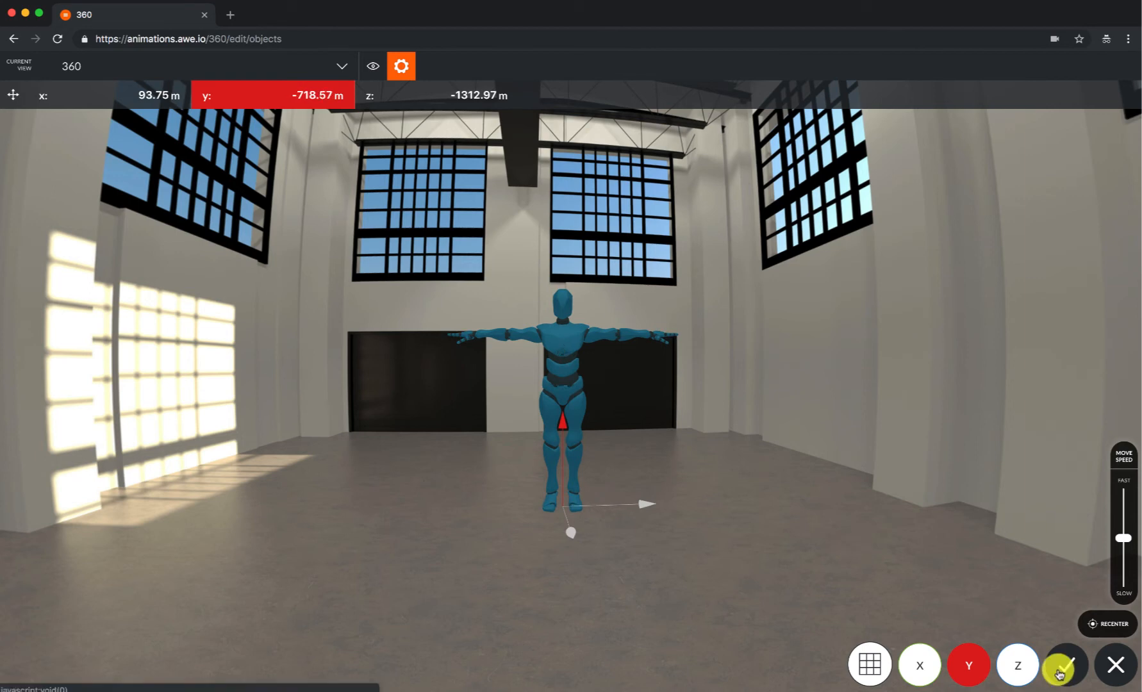
click(1065, 664)
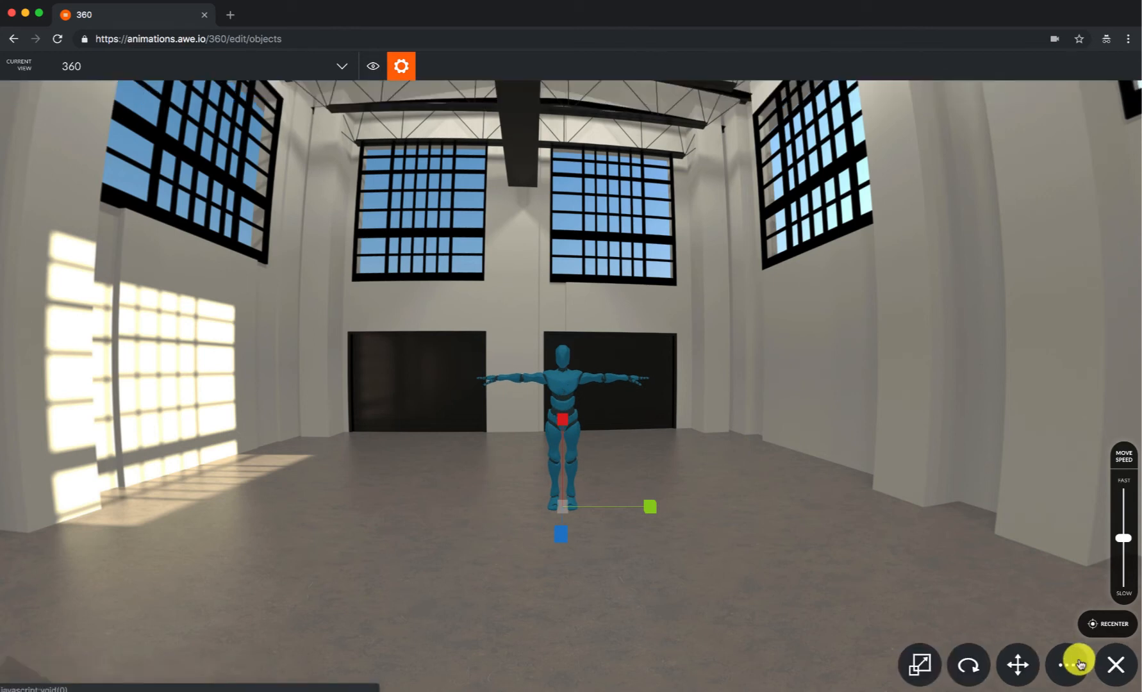
- Reach the Animations settings from the samba model's more-options menu
click(1070, 664)
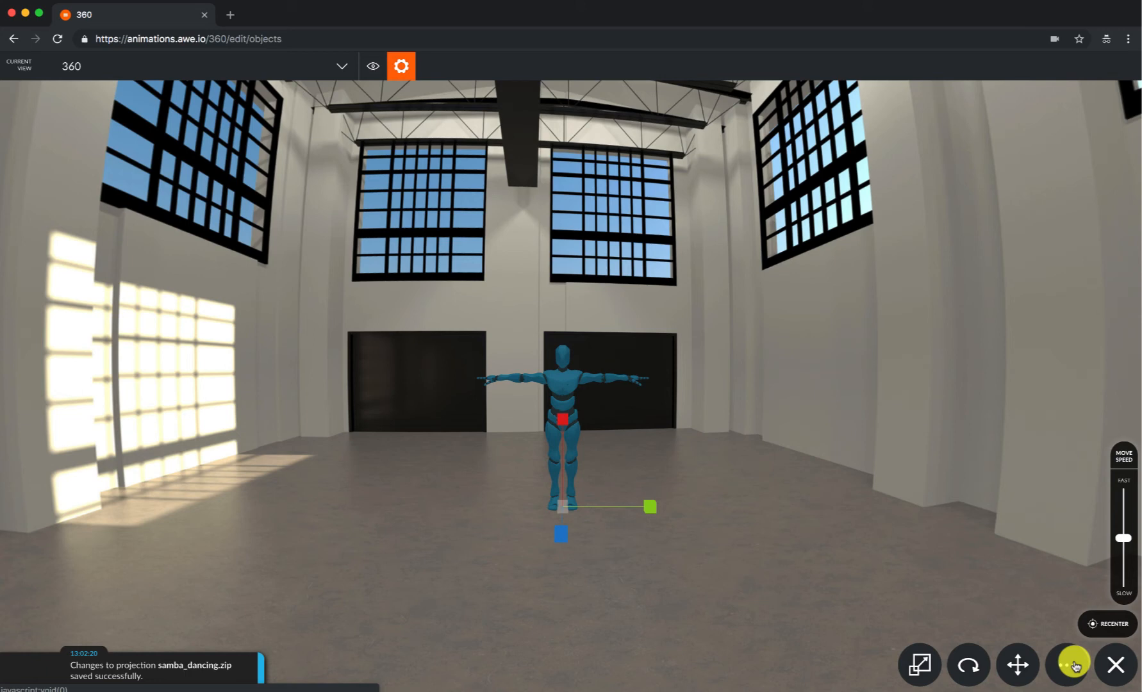
click(1071, 664)
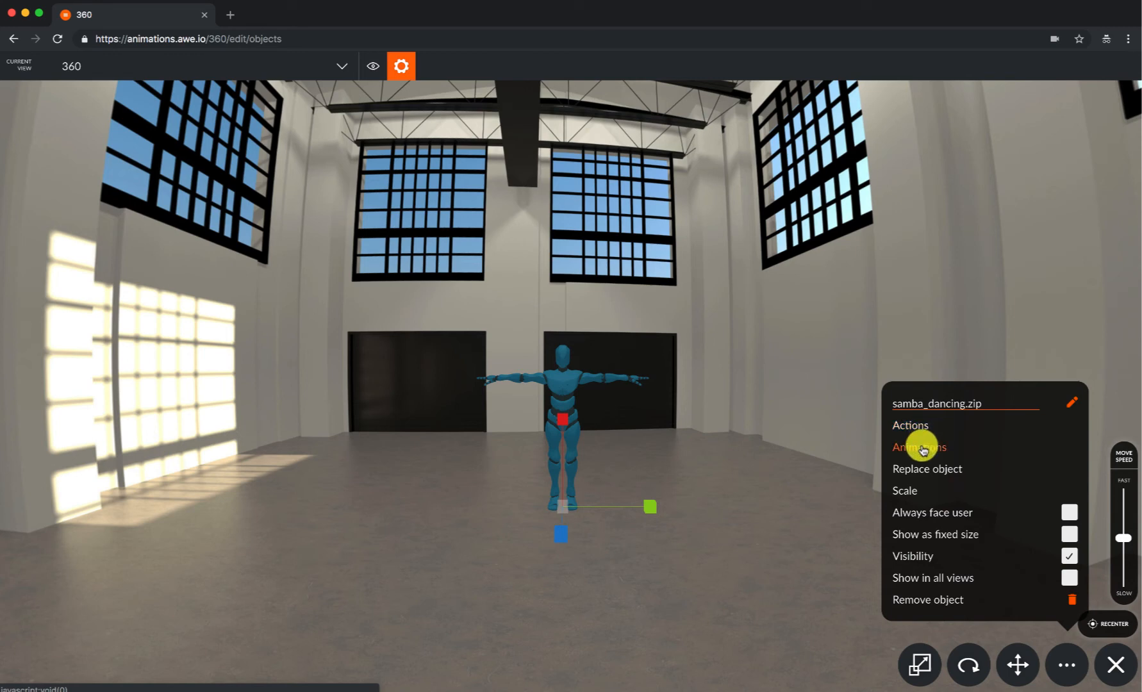
click(919, 446)
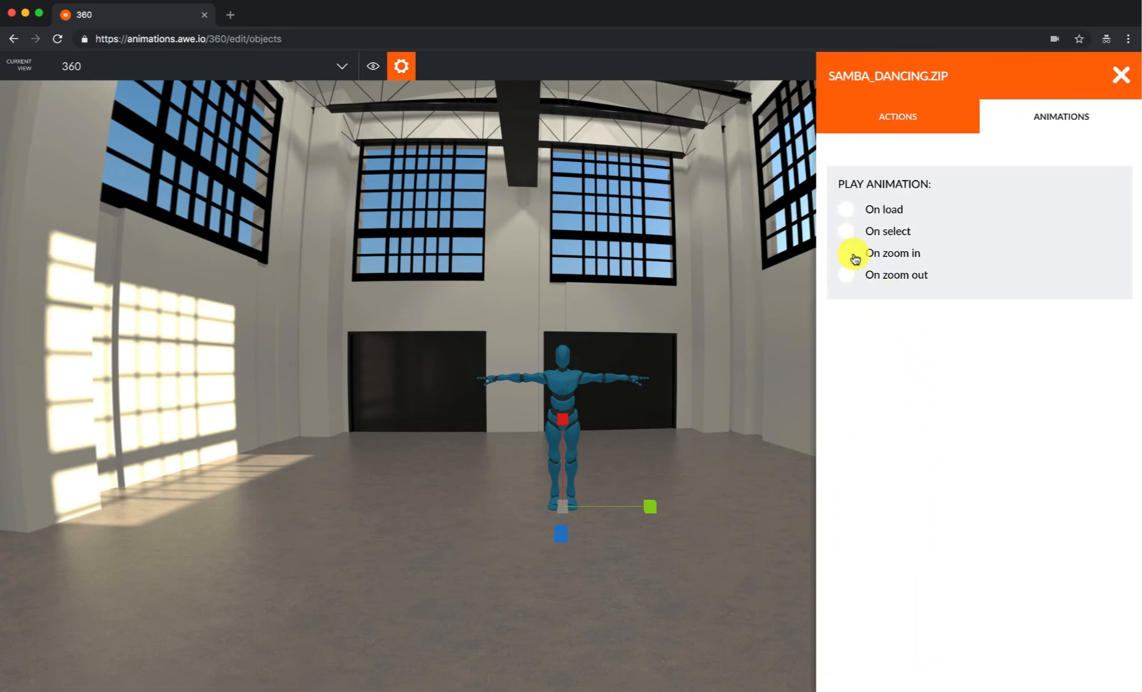
- Add an On load model clip animation on samba_dancing.zip, clip mixamo.com, looping Until tapped
click(846, 209)
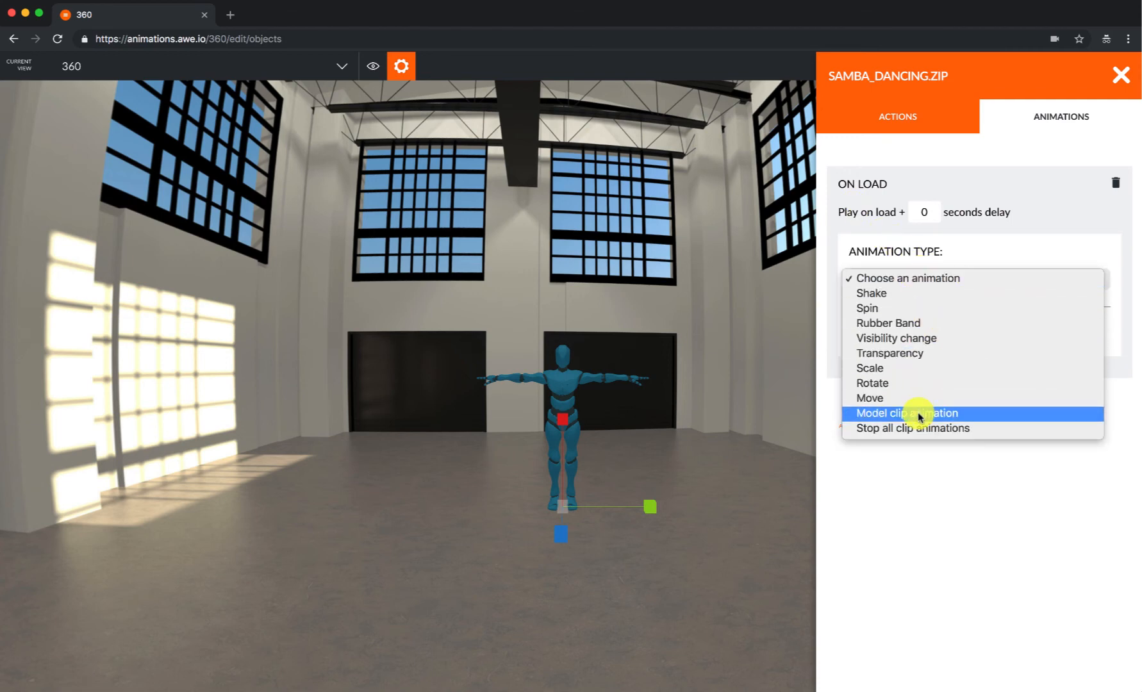
mouse_move(984, 418)
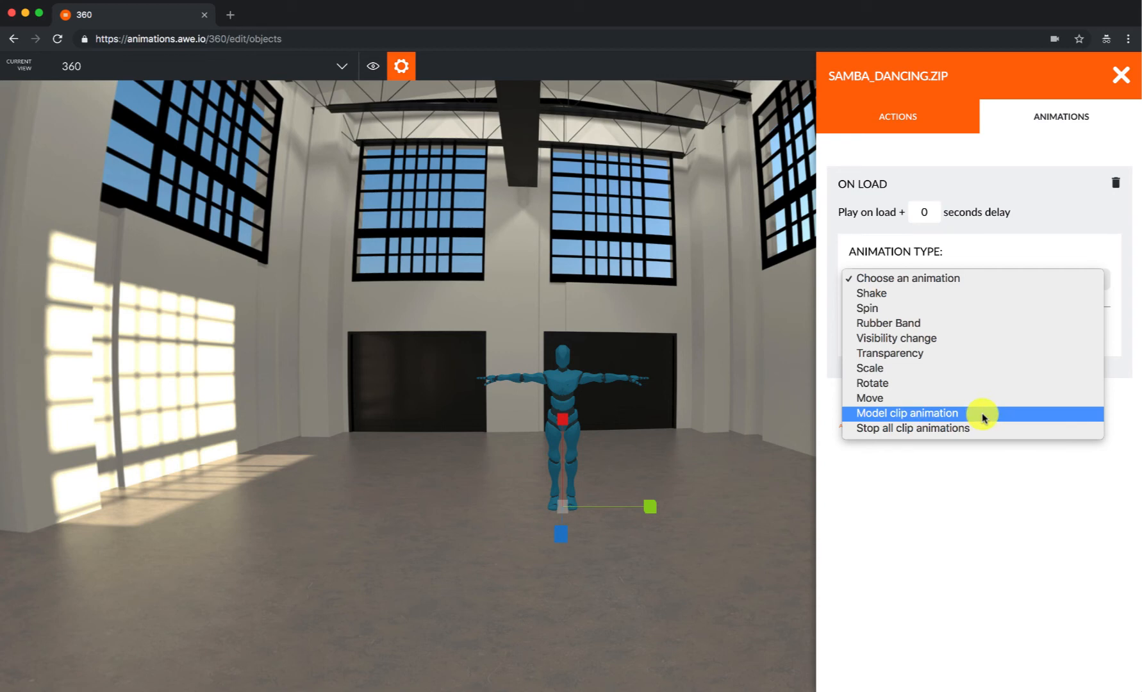
click(906, 413)
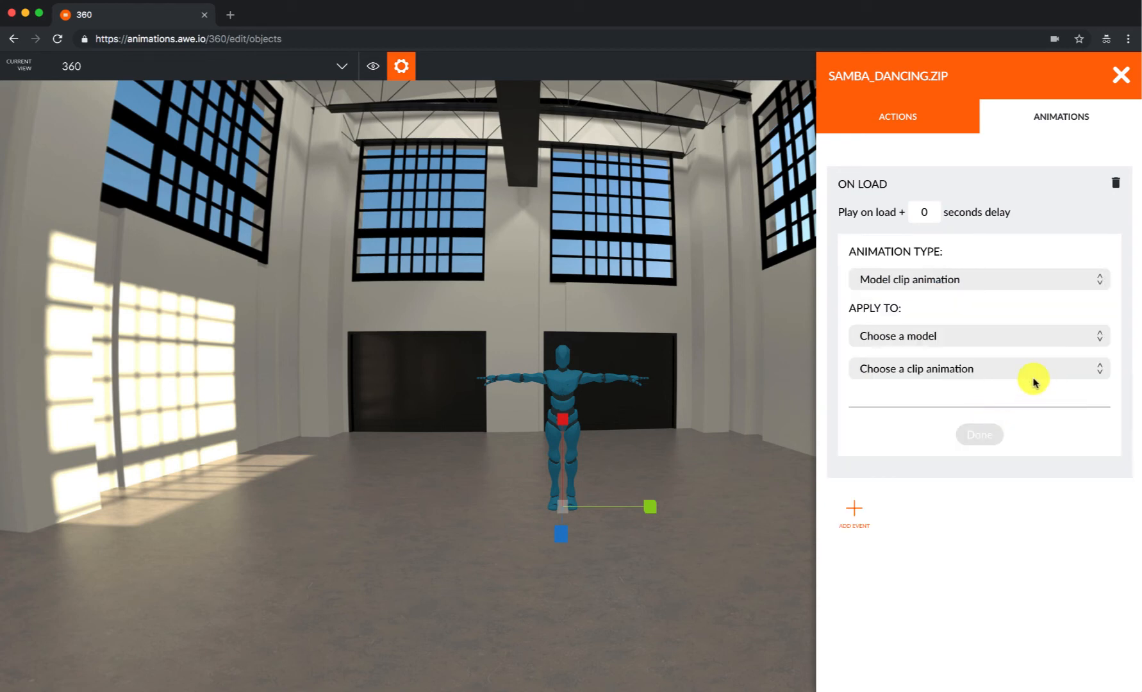
click(978, 336)
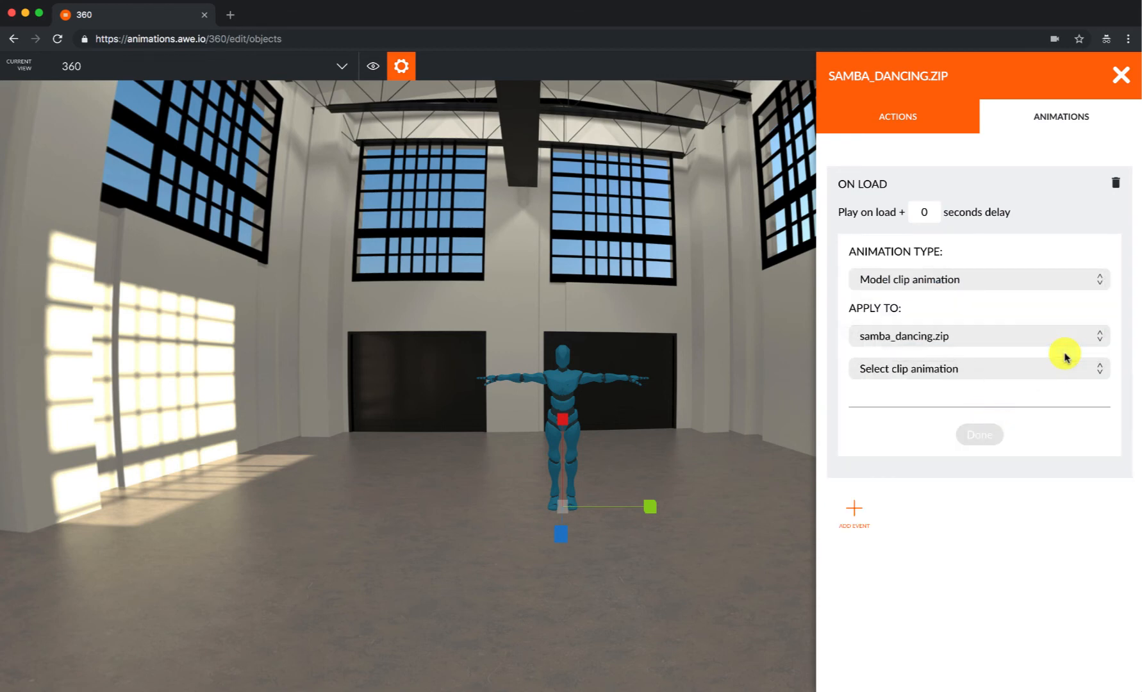
click(978, 368)
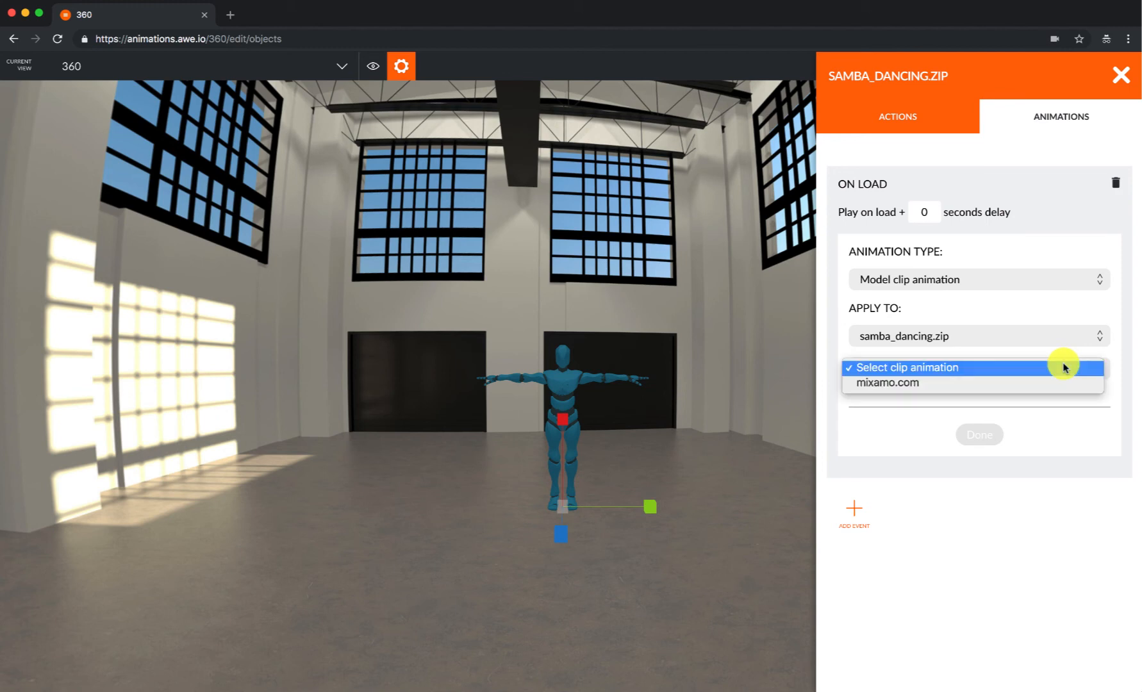
click(888, 382)
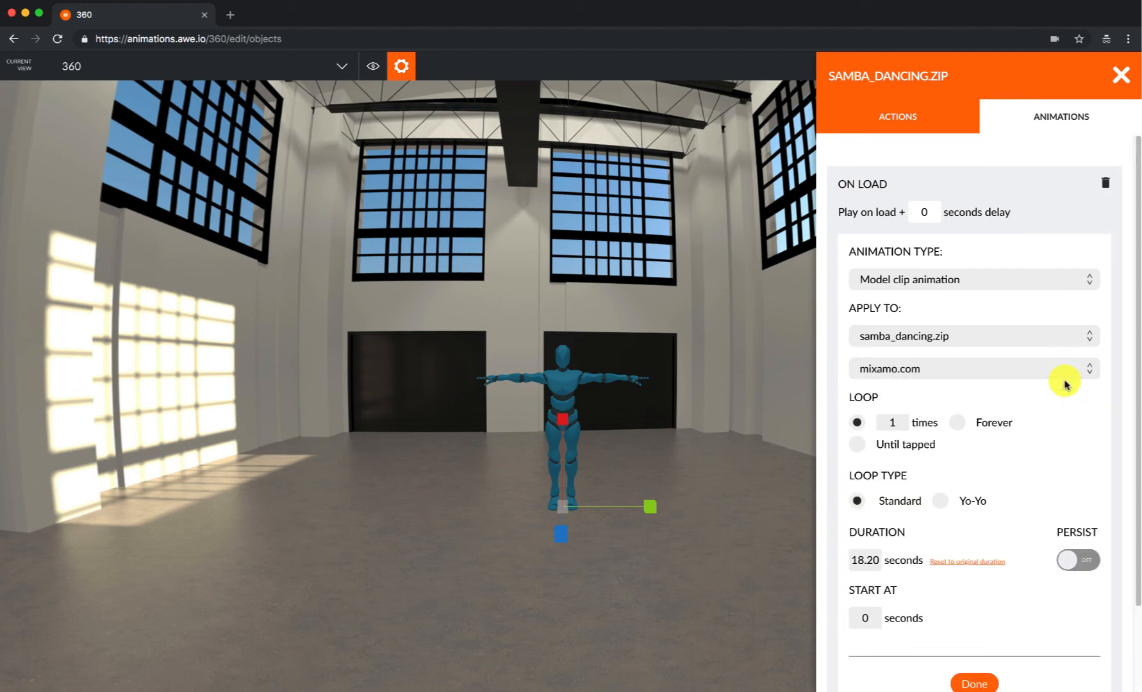
mouse_move(866, 448)
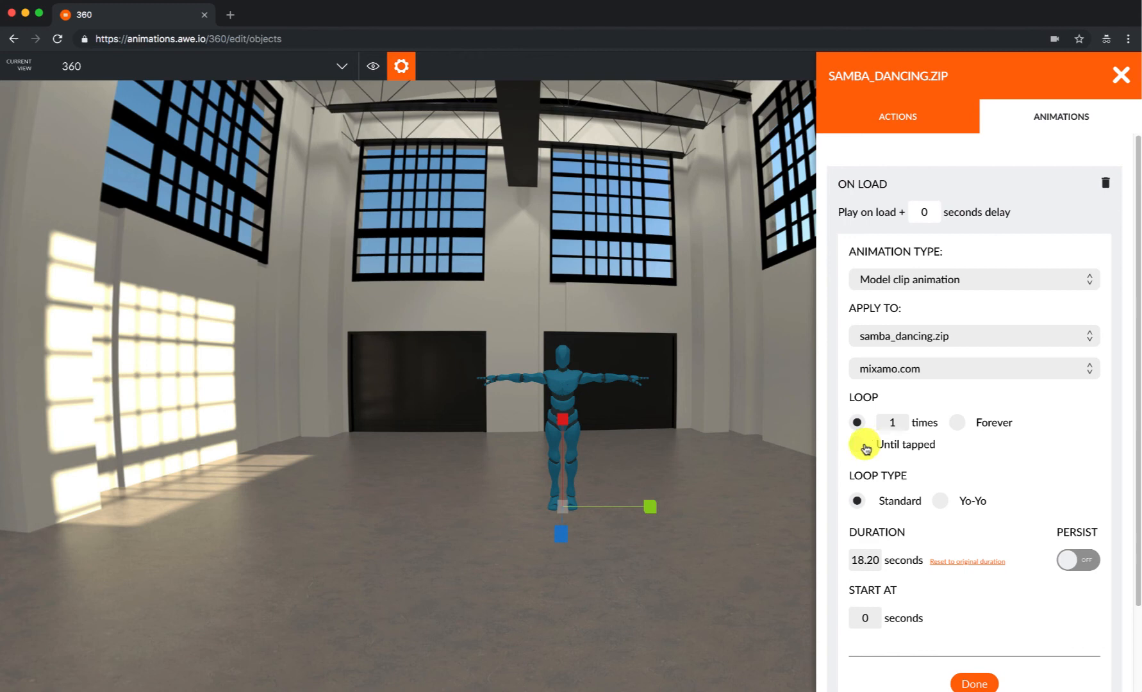
click(857, 445)
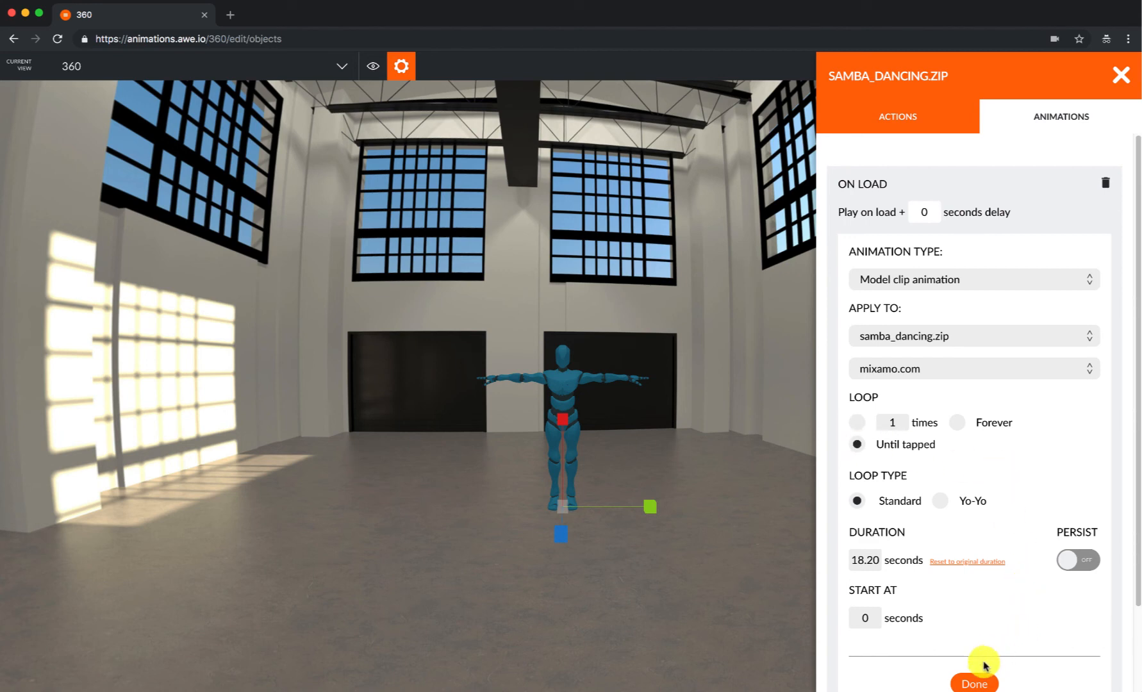
click(974, 684)
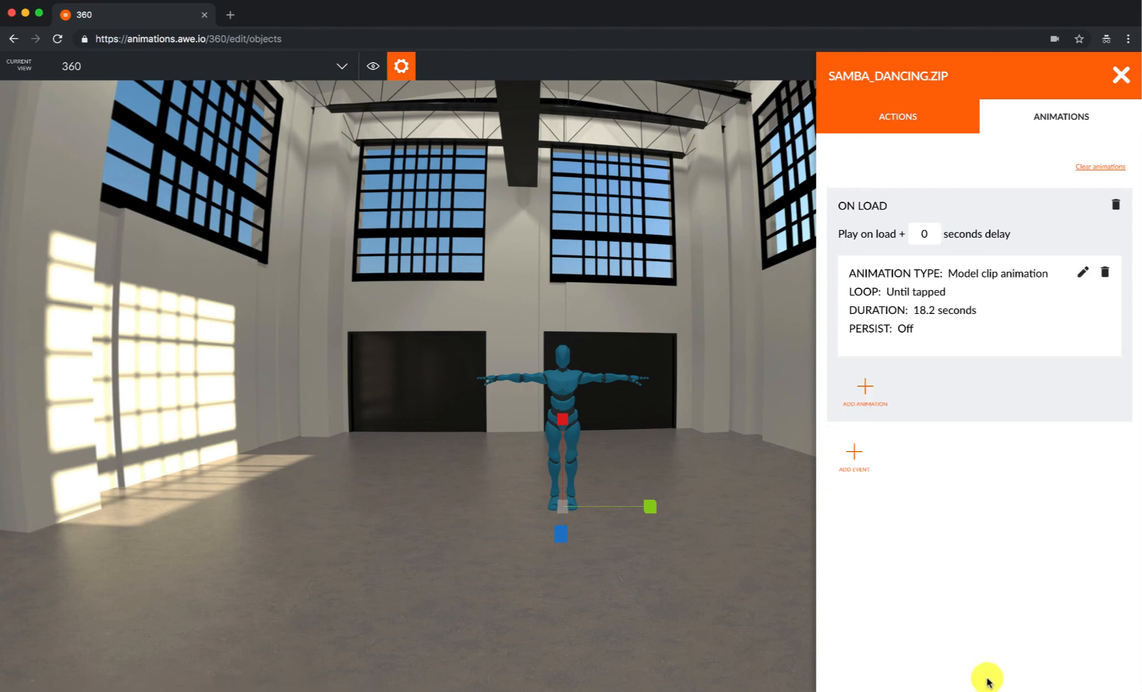
mouse_move(1007, 630)
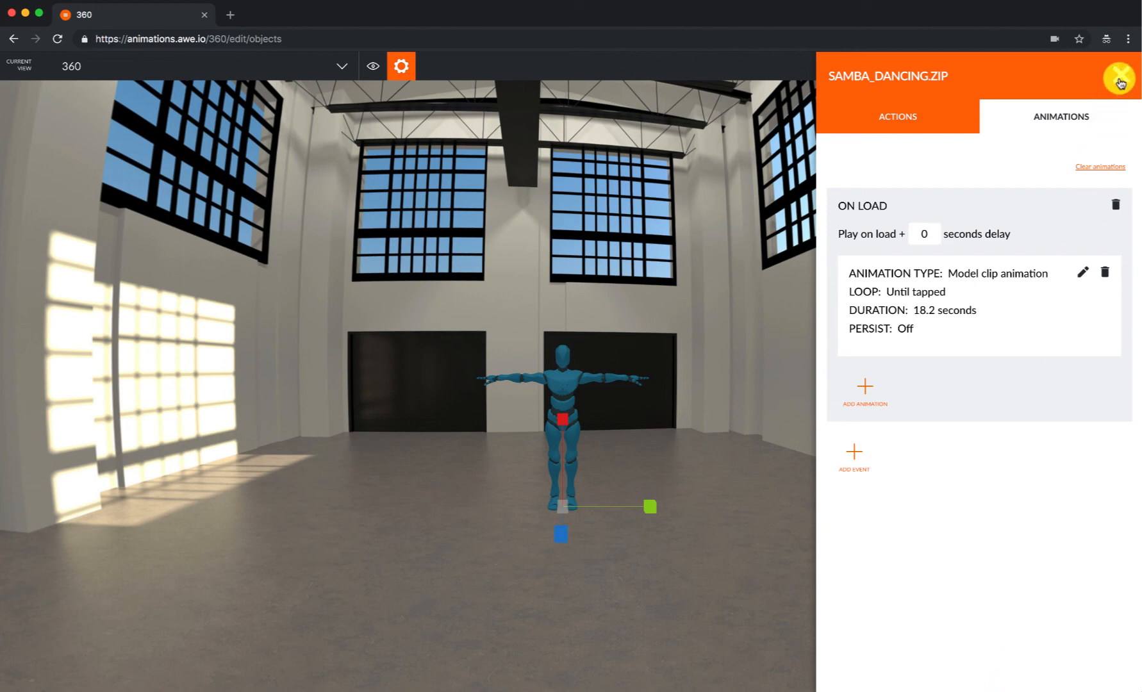
- Dismiss the SAMBA_DANCING.ZIP panel and run Live Preview of the dancing figure
click(1120, 79)
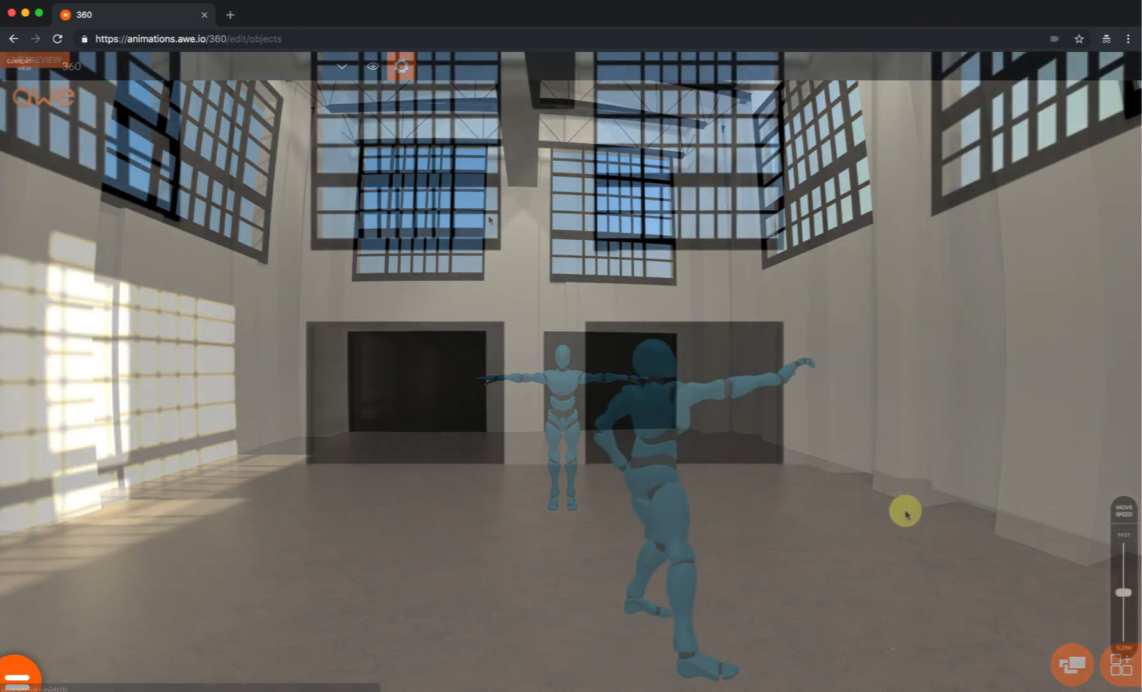
click(402, 66)
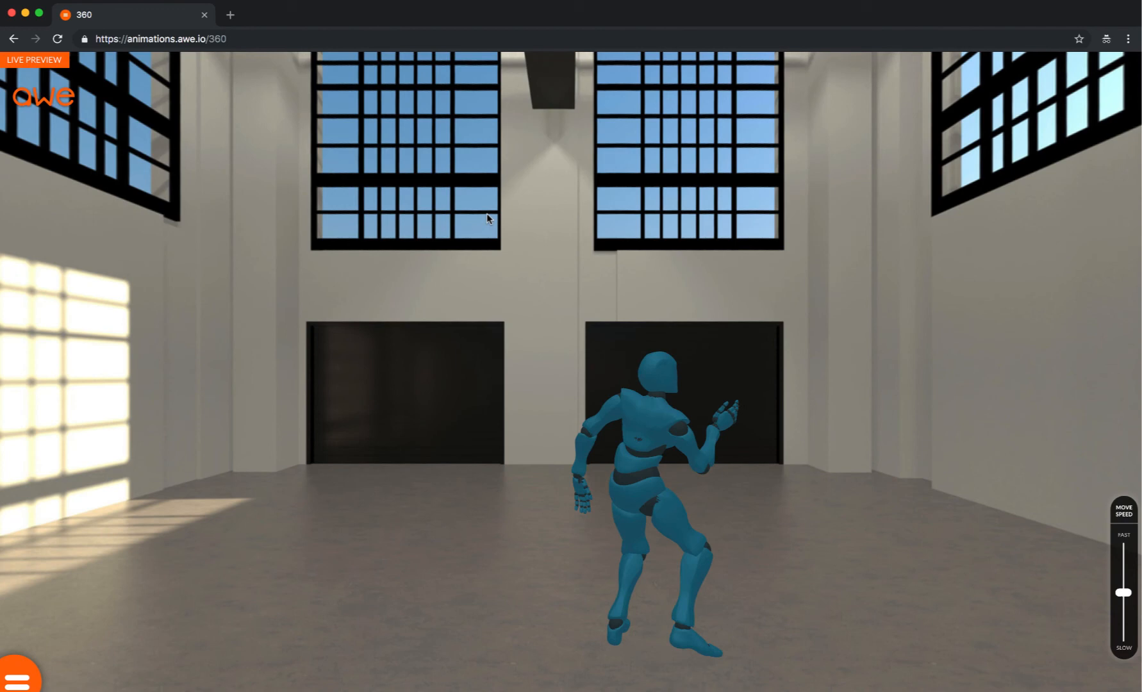